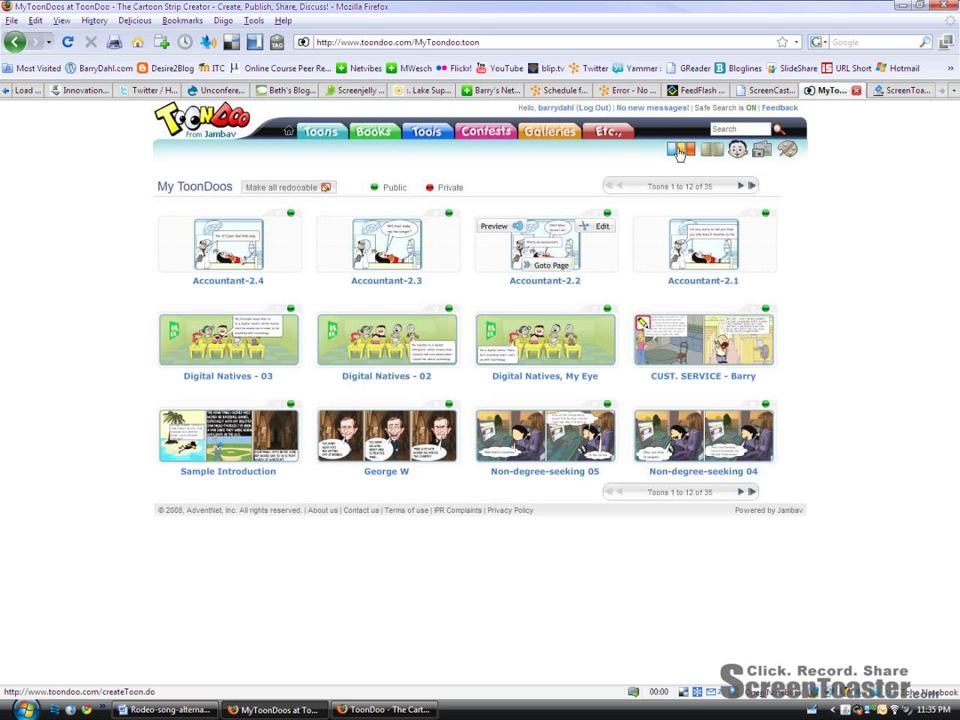
pyautogui.moveTo(681, 149)
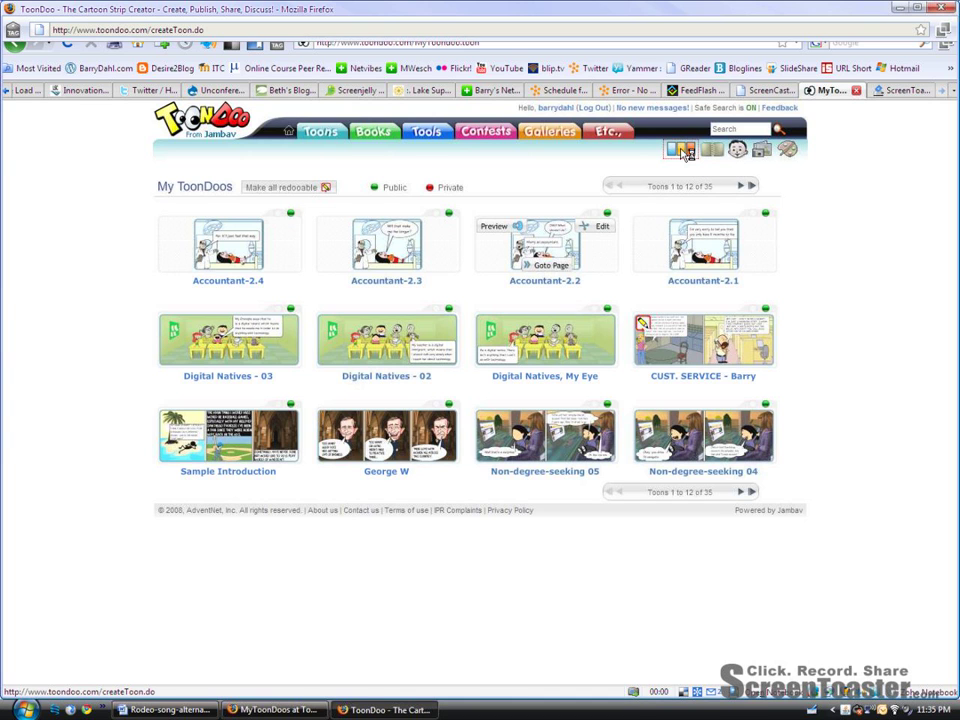
# Start a new comic strip and try the roadside billboard outdoor backdrop in panel one.
pyautogui.click(680, 149)
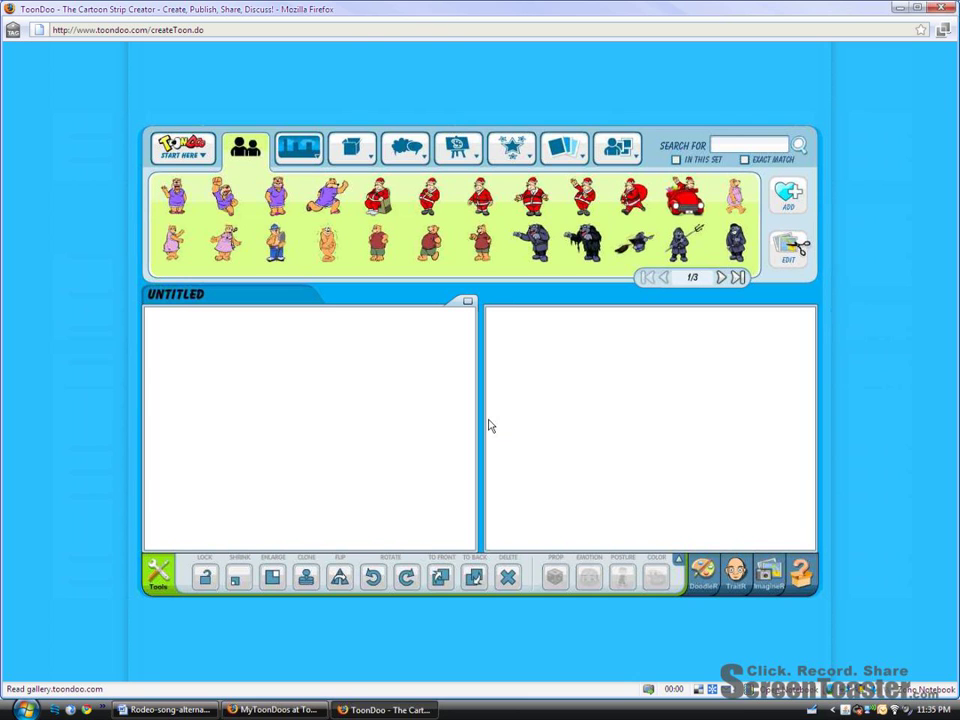
pyautogui.click(298, 148)
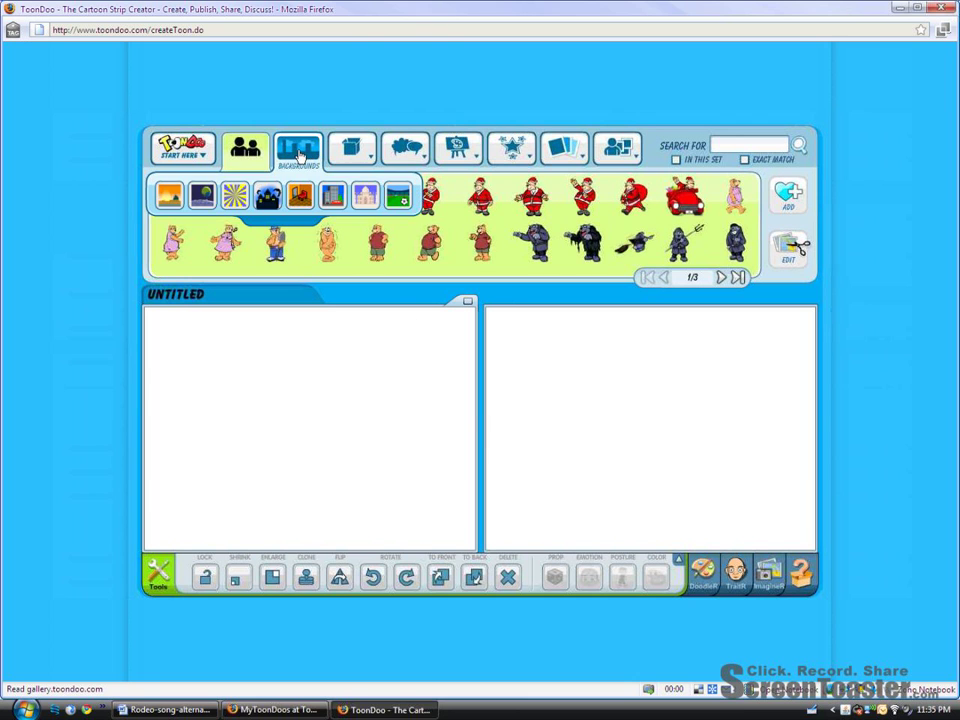
pyautogui.click(298, 148)
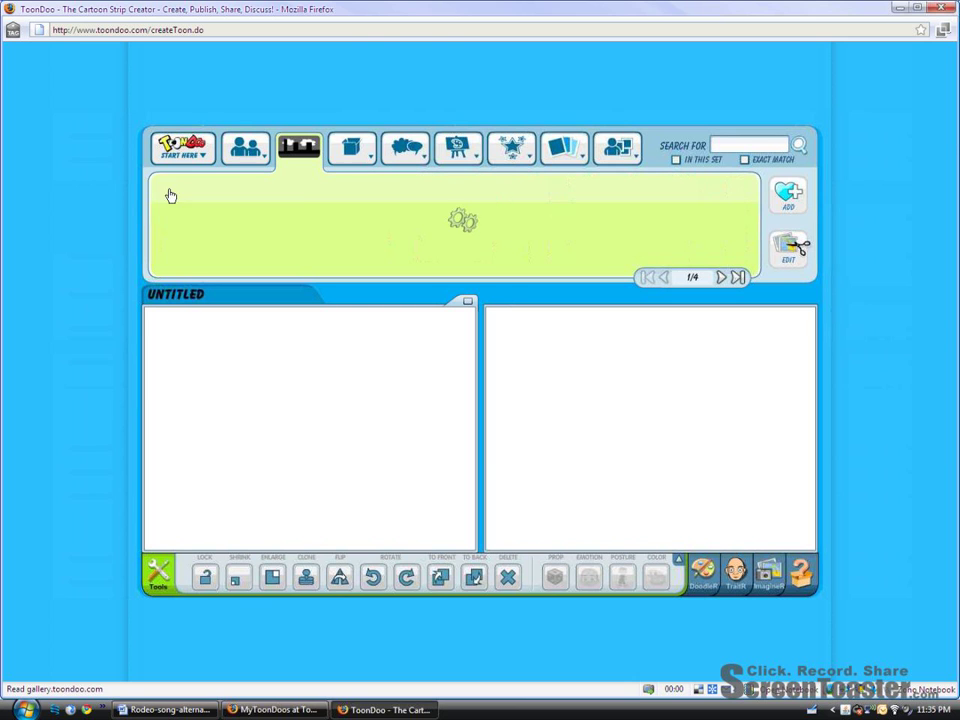
pyautogui.click(350, 147)
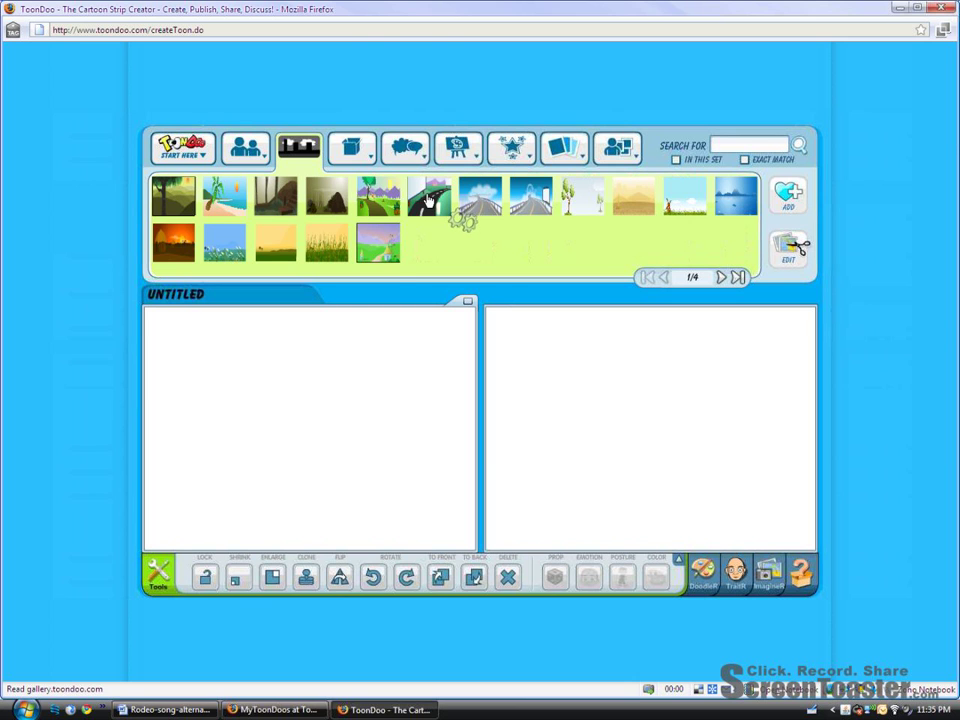
pyautogui.click(430, 195)
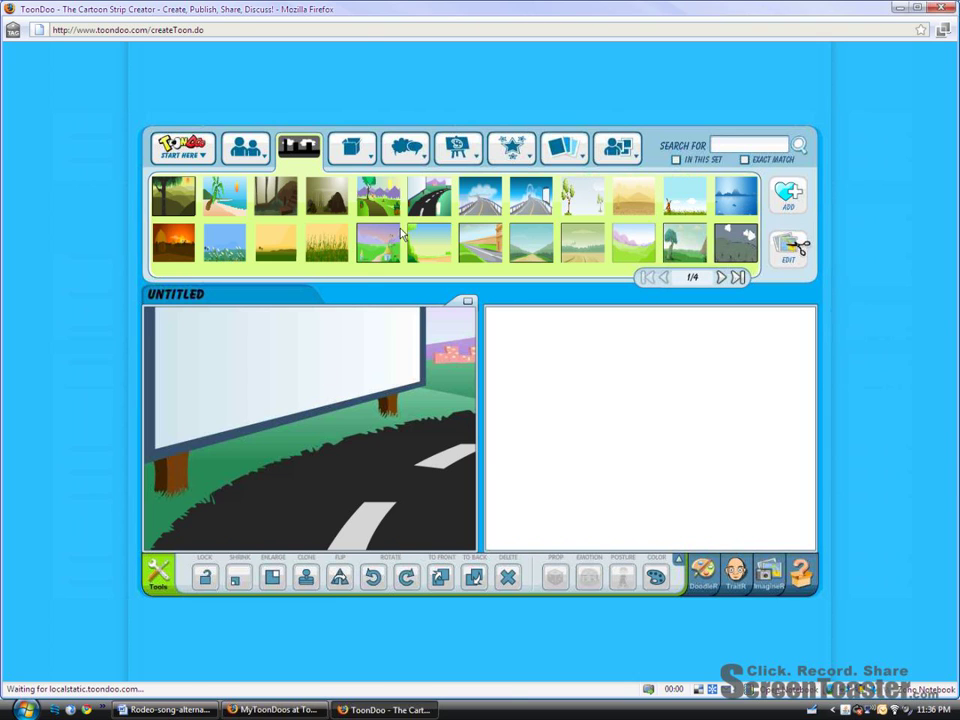
# Try another backdrop set, then load a space background into the first panel.
pyautogui.click(298, 147)
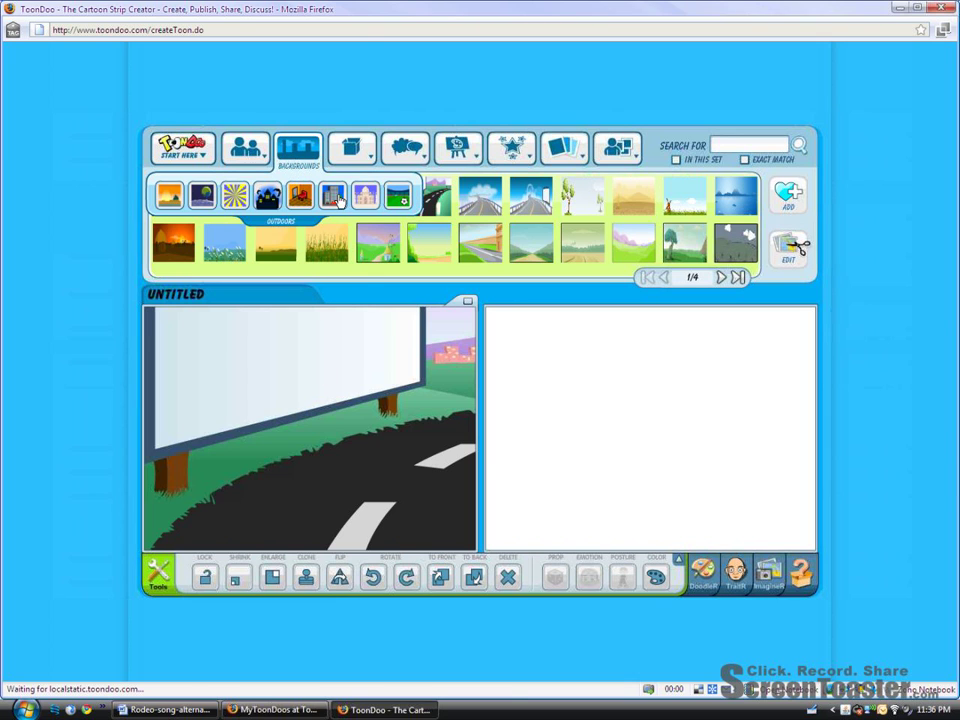
pyautogui.click(299, 148)
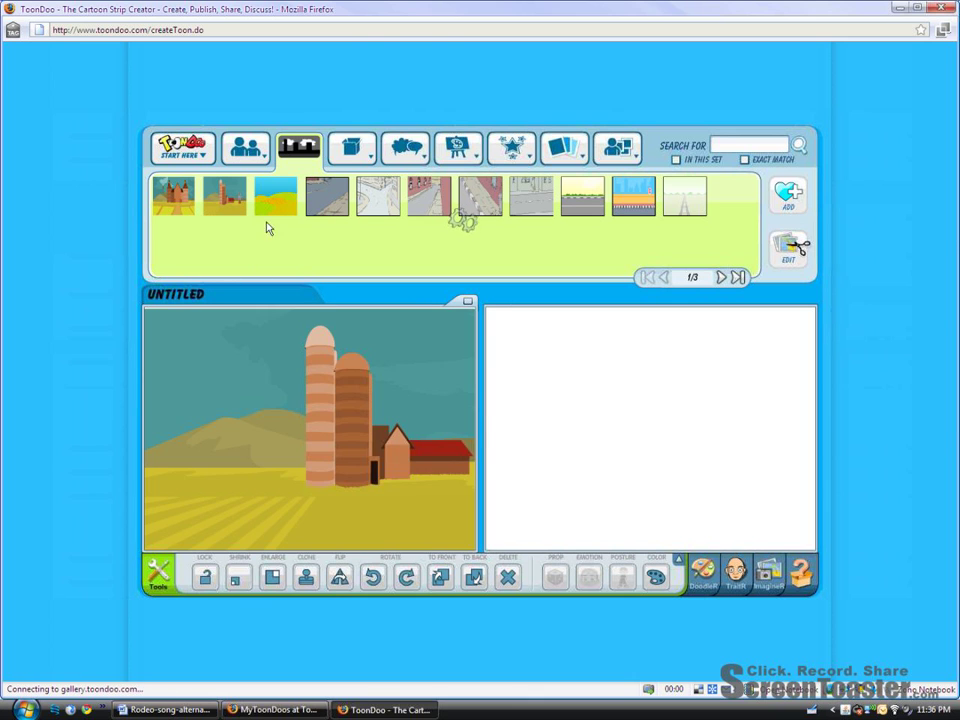
pyautogui.click(298, 147)
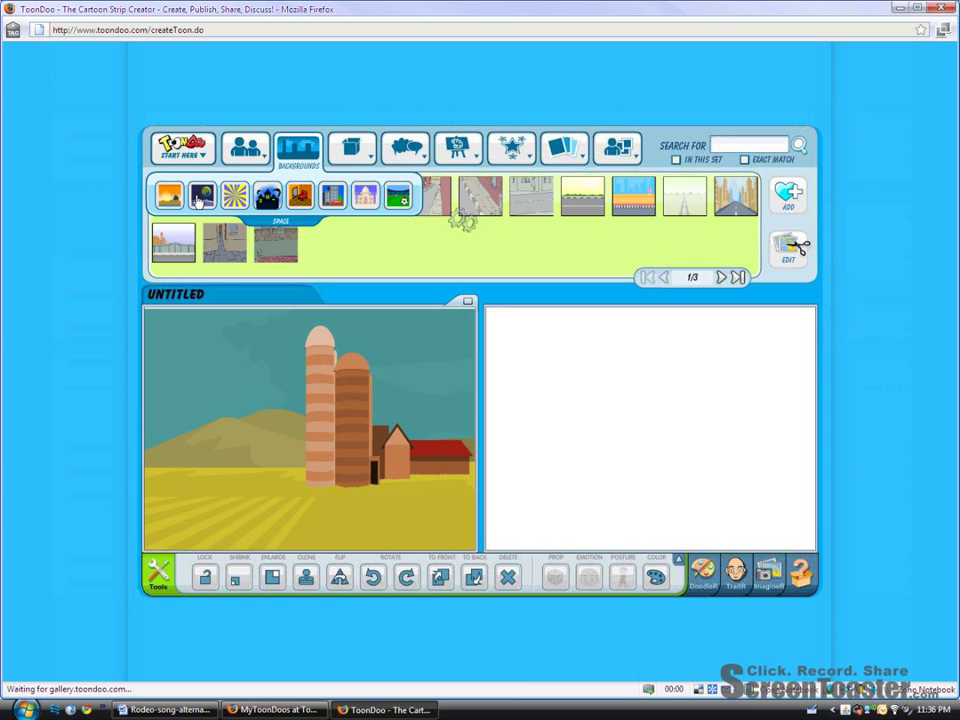
pyautogui.click(298, 148)
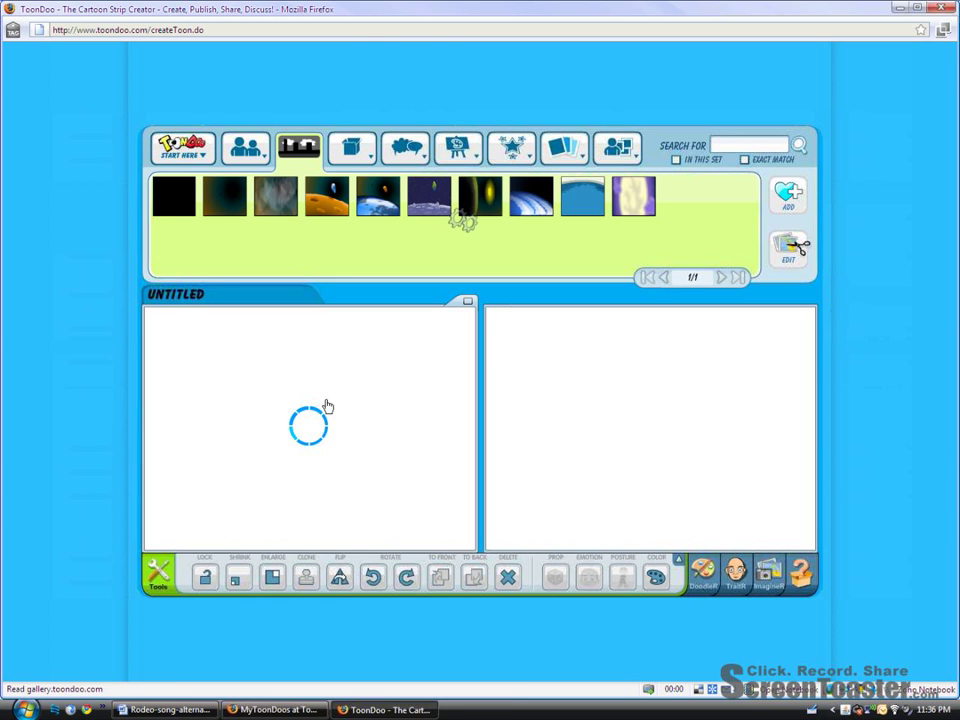
# Switch to the character collection and page to the last page of green aliens.
pyautogui.click(351, 148)
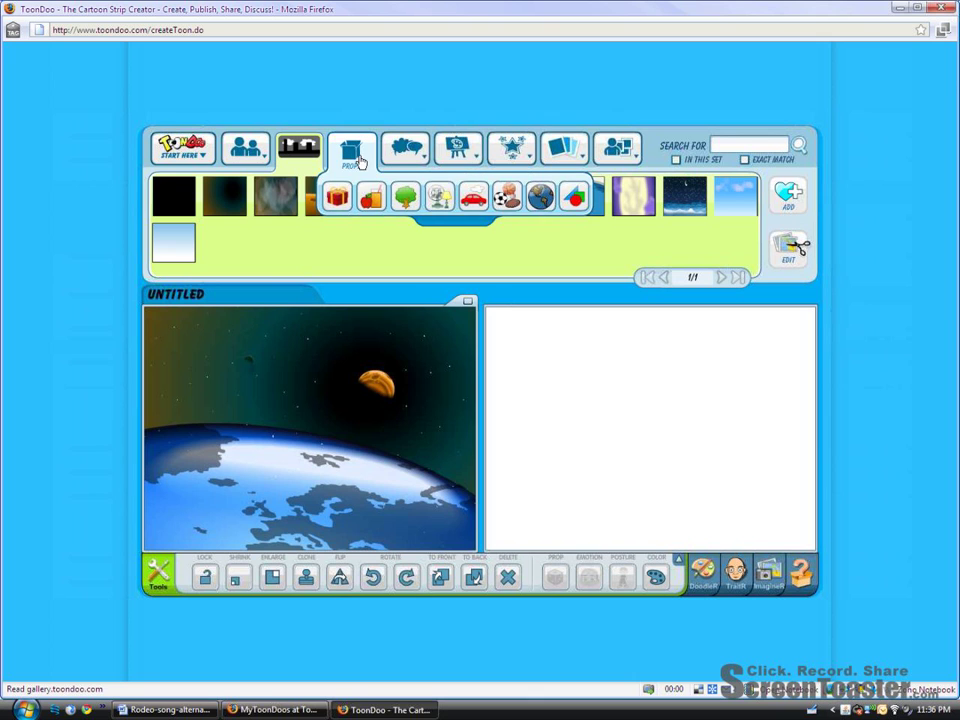
pyautogui.click(246, 148)
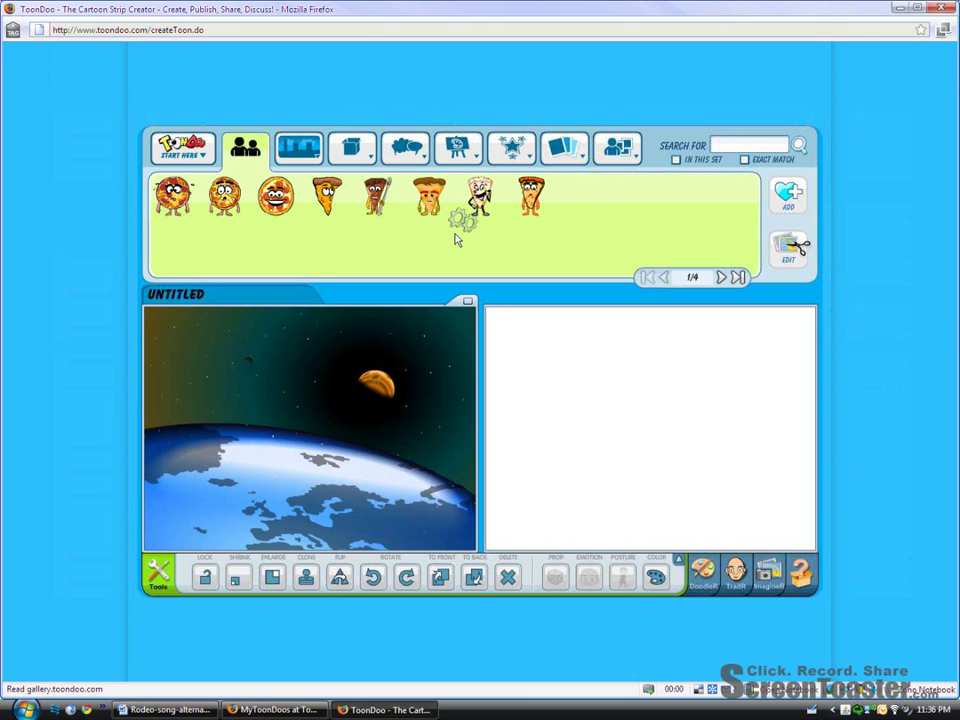
pyautogui.click(738, 277)
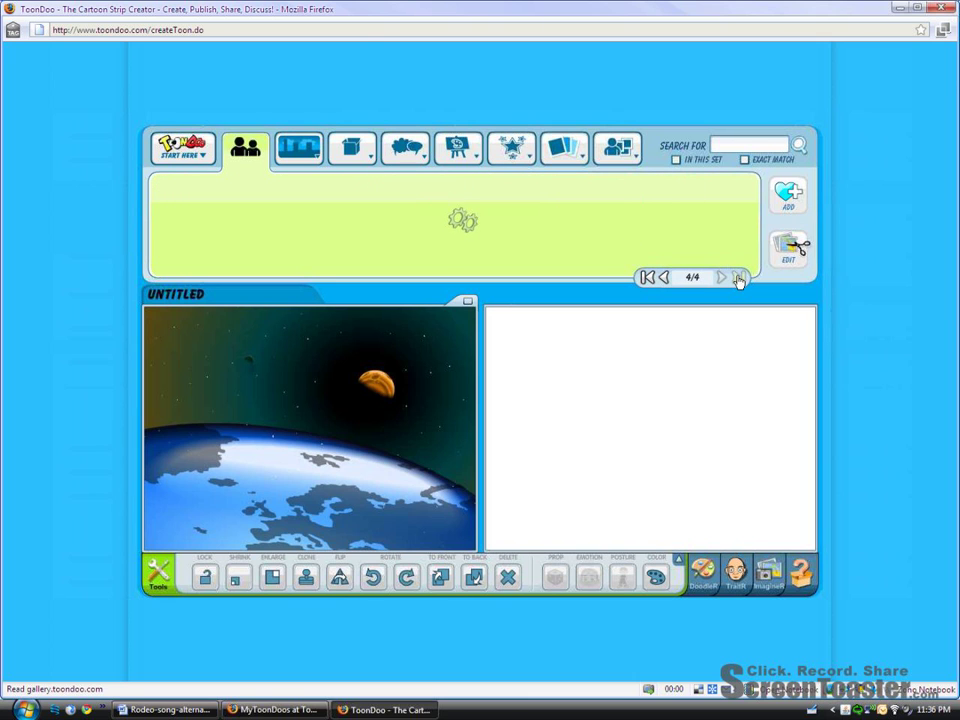
pyautogui.click(738, 277)
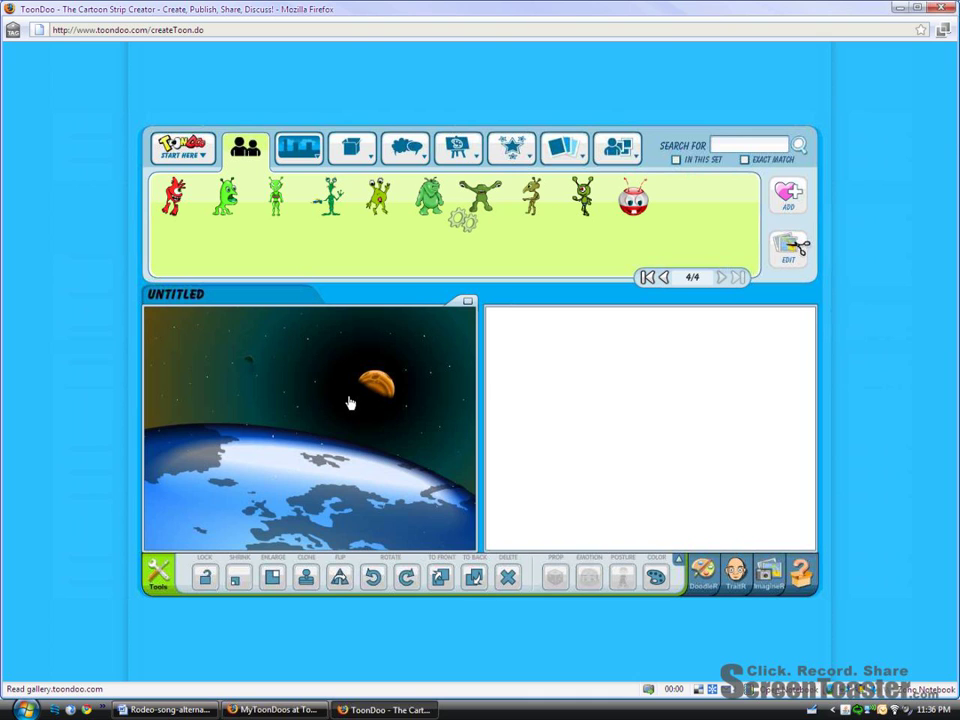
# Add the wide-armed green alien to panel one with arms outstretched.
pyautogui.click(483, 197)
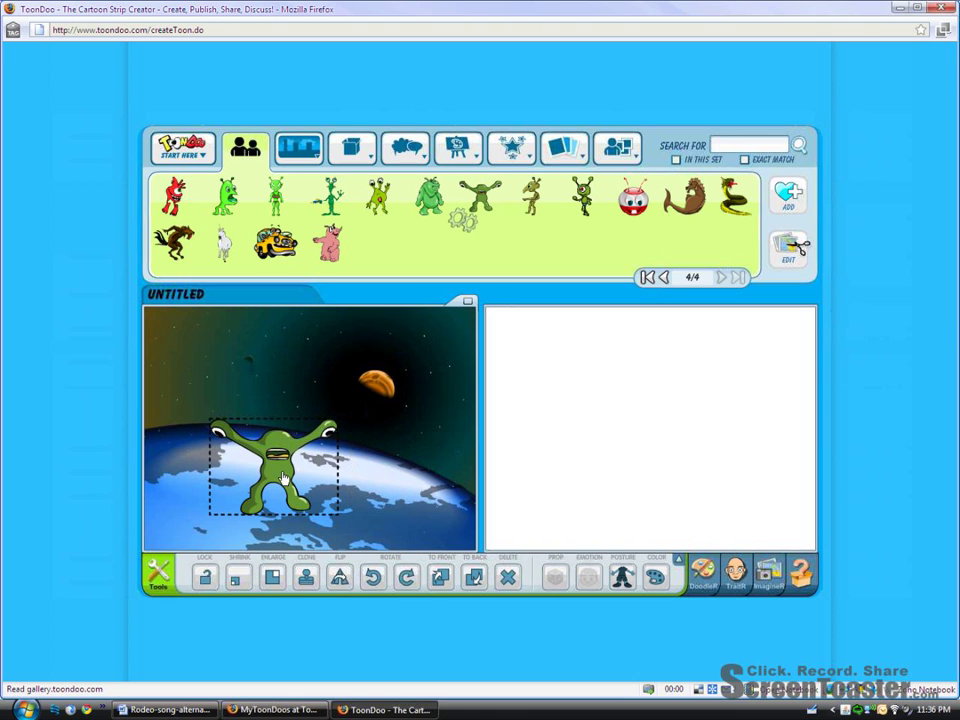
pyautogui.click(555, 577)
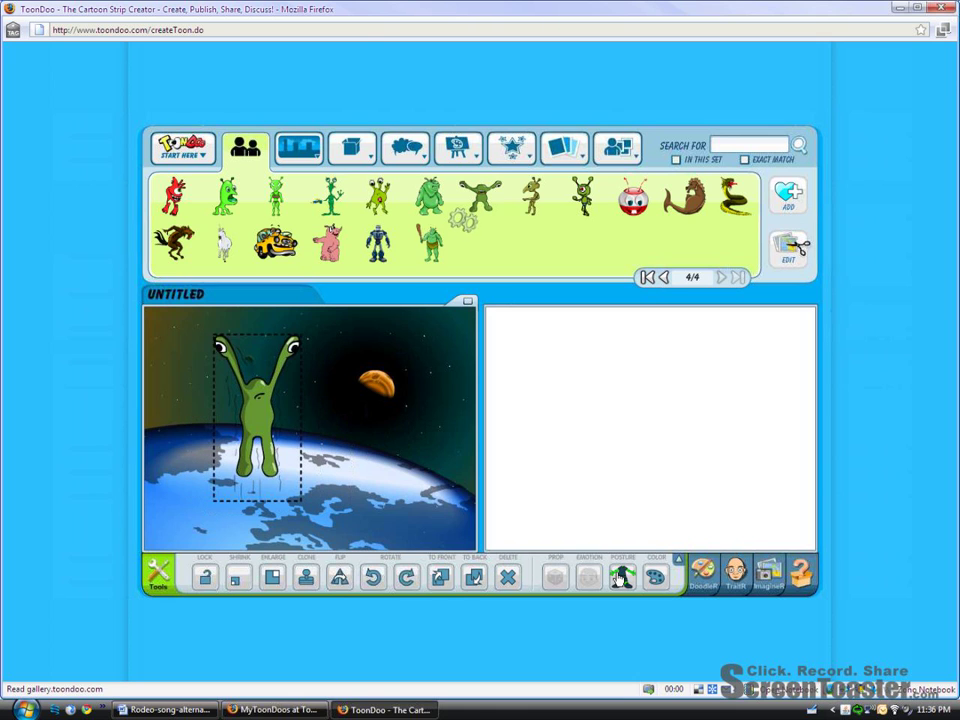
pyautogui.click(238, 578)
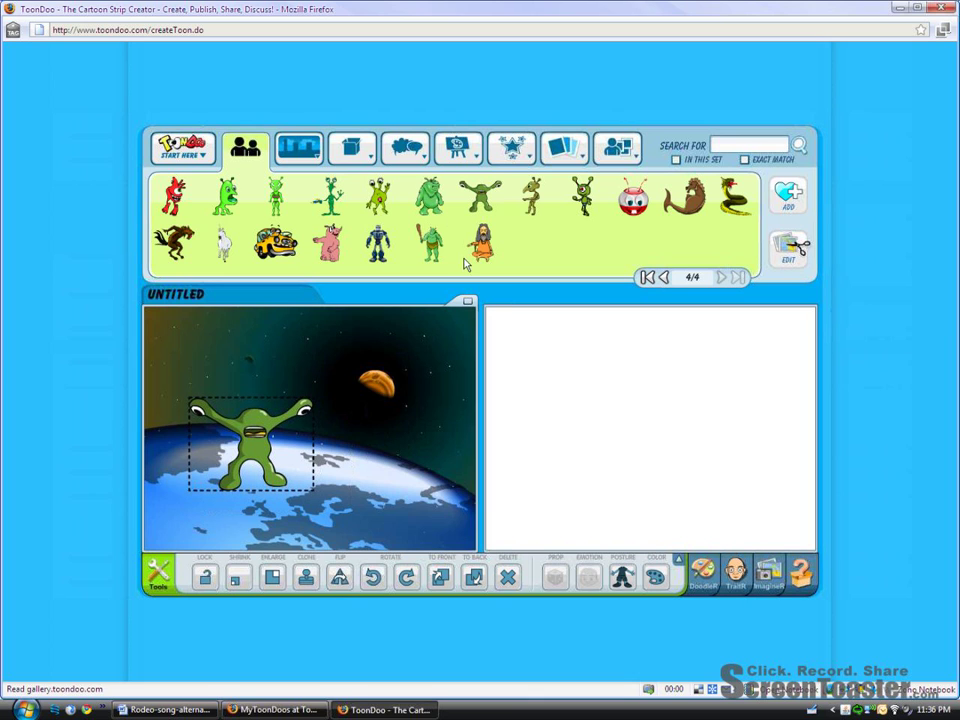
pyautogui.moveTo(367, 347)
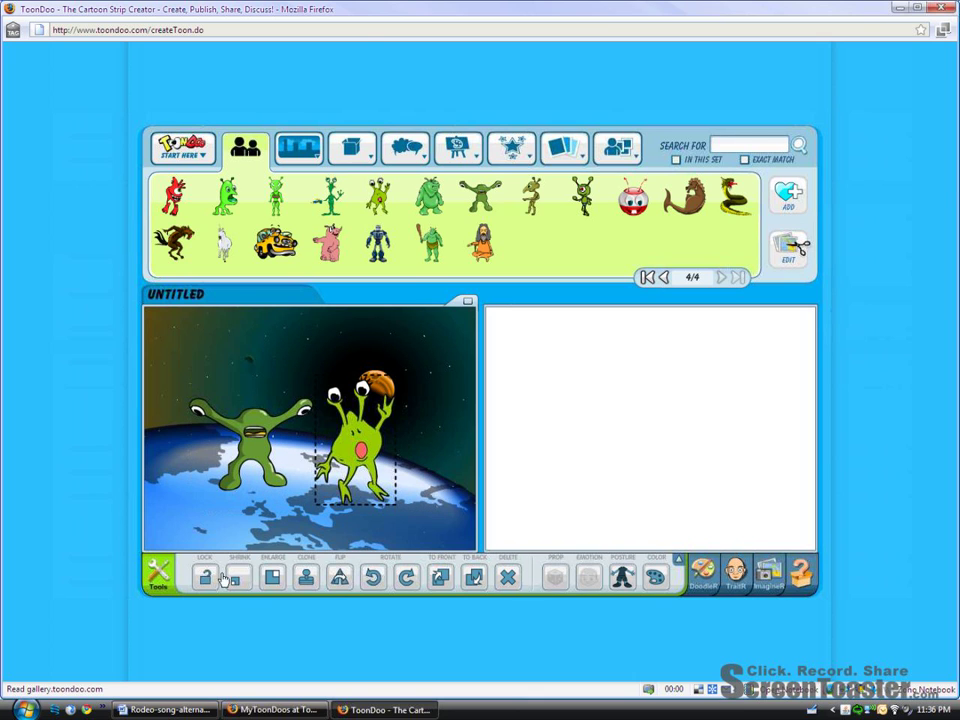
# Shrink the three-eyed alien and move it lower right beside the wide-armed alien.
pyautogui.click(340, 577)
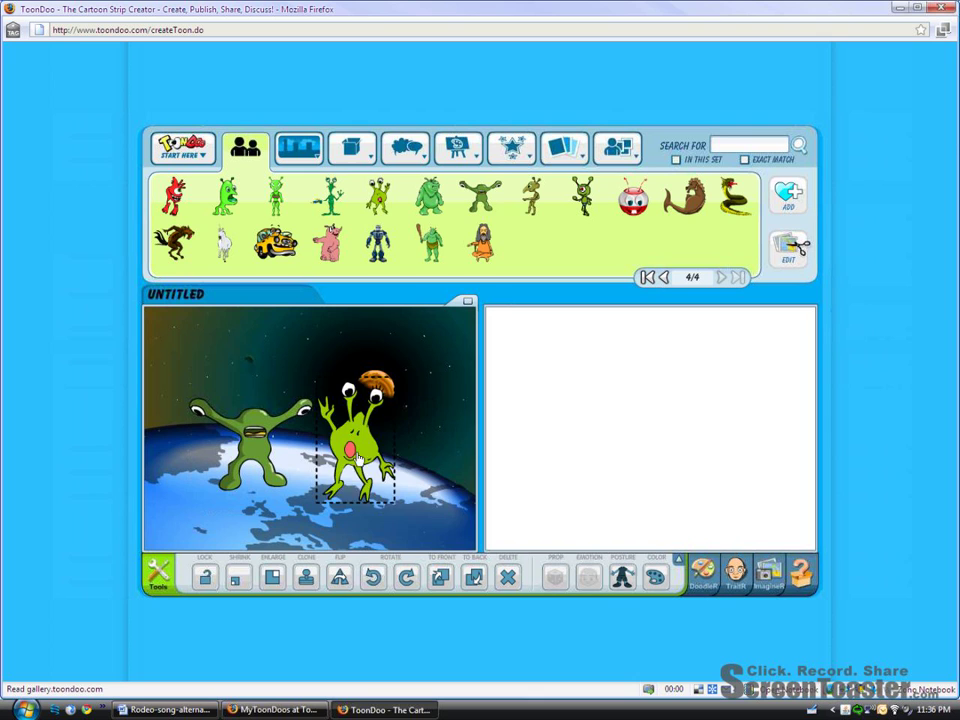
pyautogui.moveTo(355, 450); pyautogui.dragTo(385, 470)
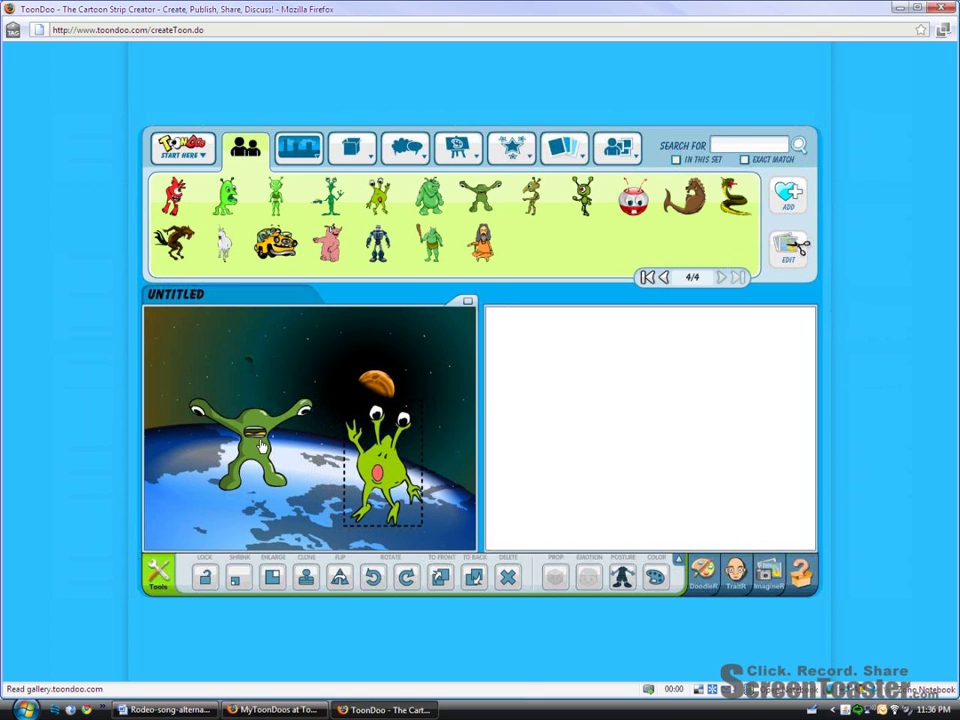
pyautogui.click(351, 148)
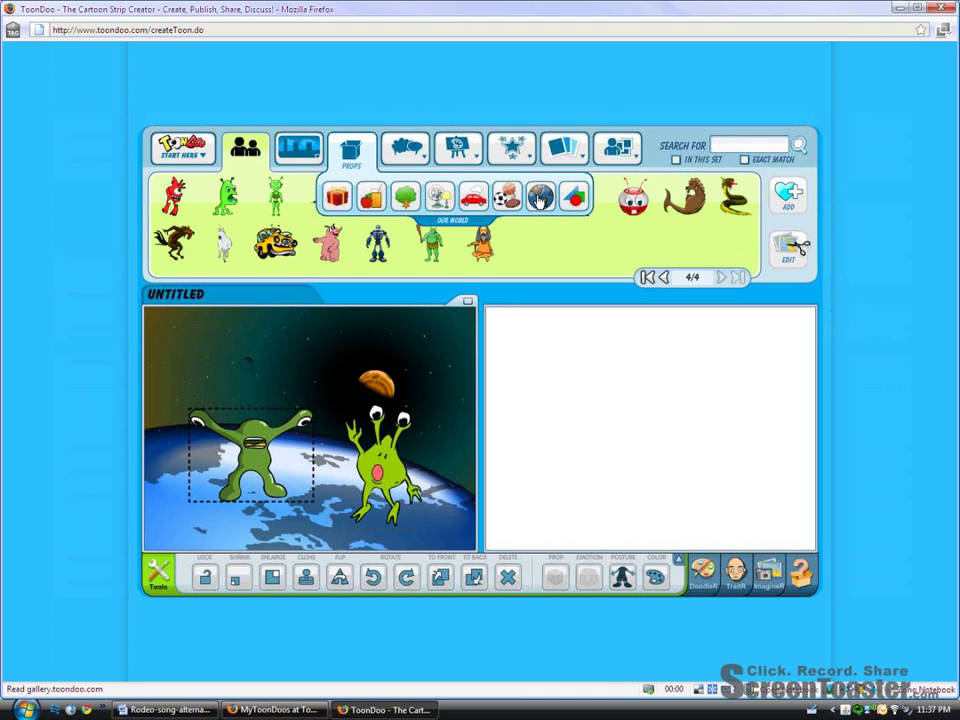
pyautogui.click(351, 147)
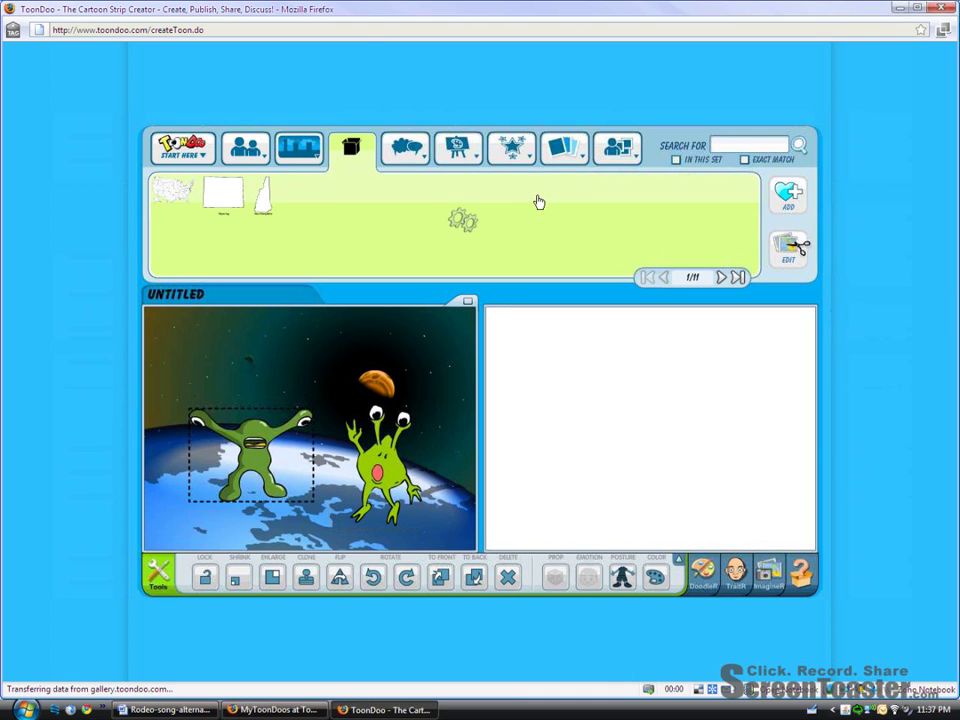
# Add a speech bubble reading 'Whazzup?' for the wide-armed alien.
pyautogui.click(405, 148)
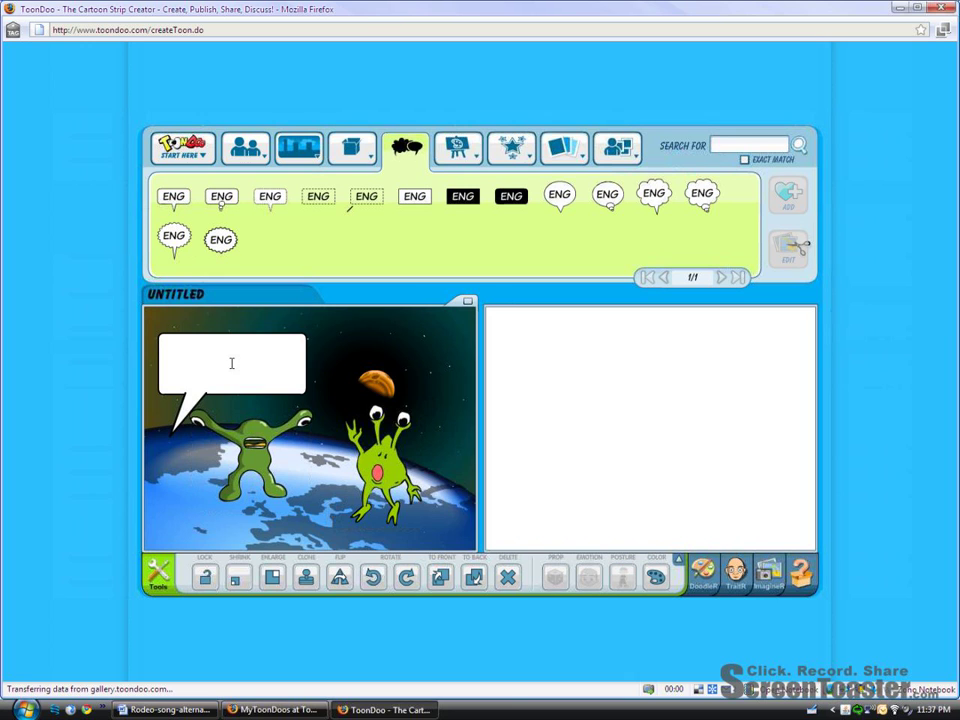
pyautogui.write('Whazzup?')
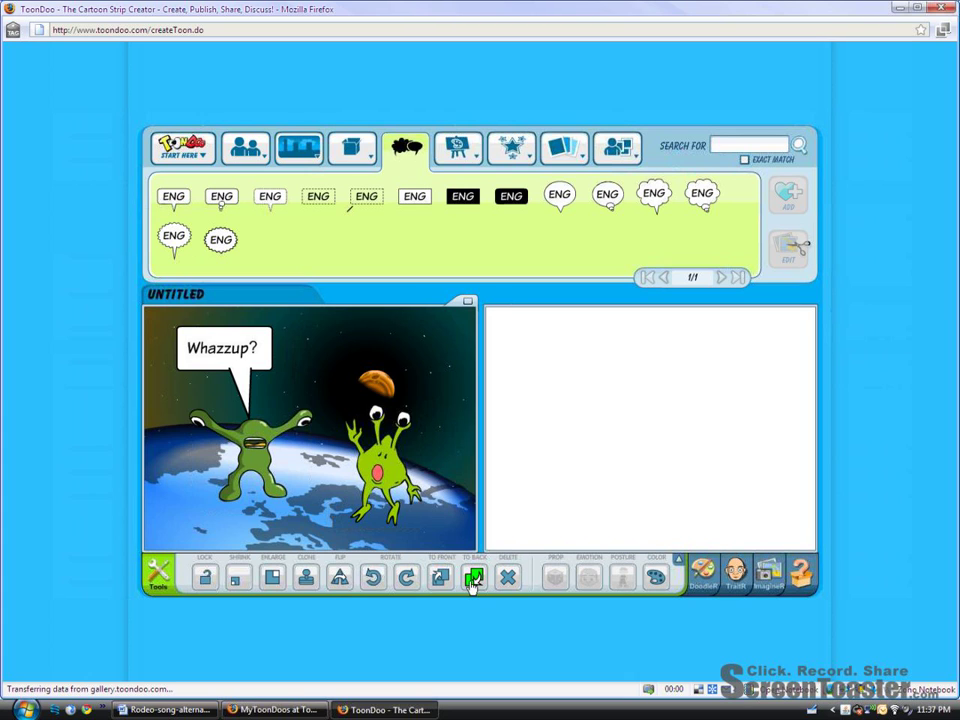
pyautogui.moveTo(480, 374)
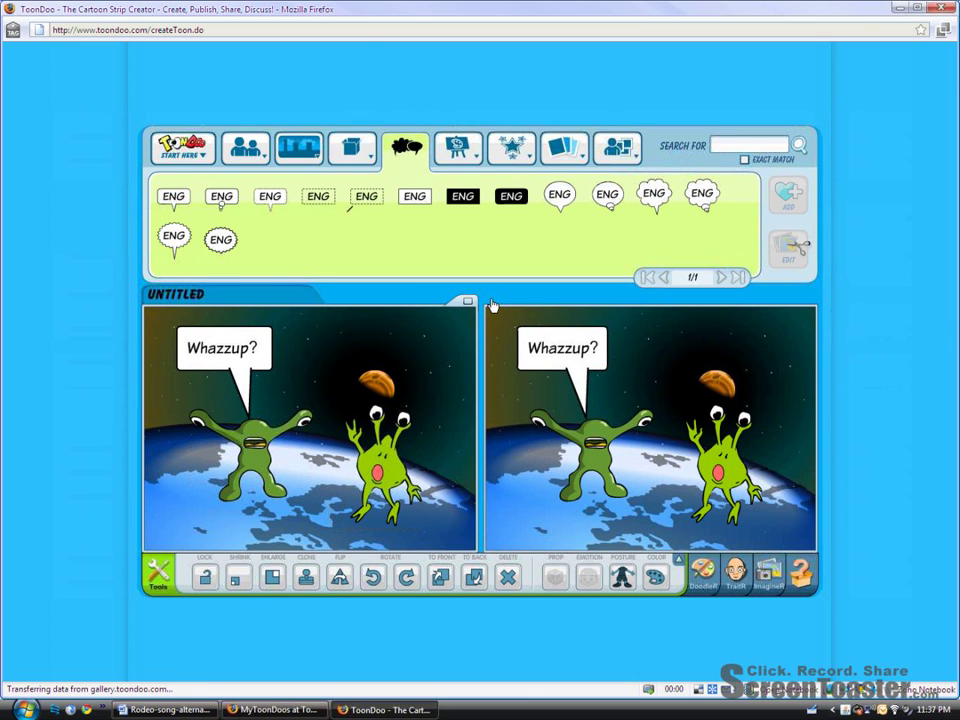
pyautogui.moveTo(573, 340)
pyautogui.write('Not much, you?')
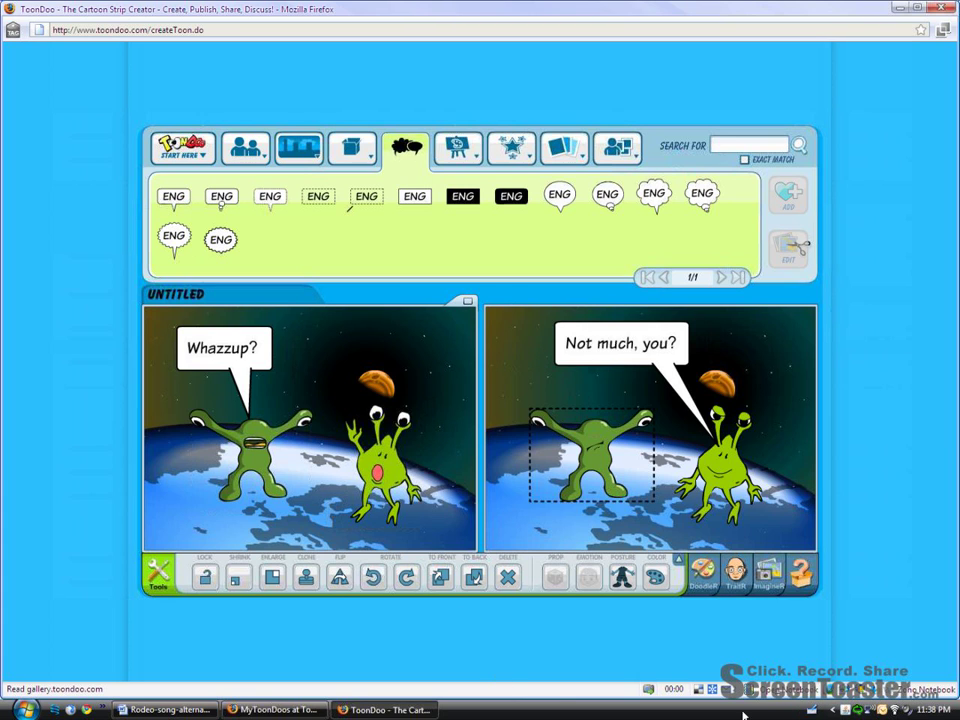
# Open the comic's file options to save the two-panel comic.
pyautogui.click(182, 148)
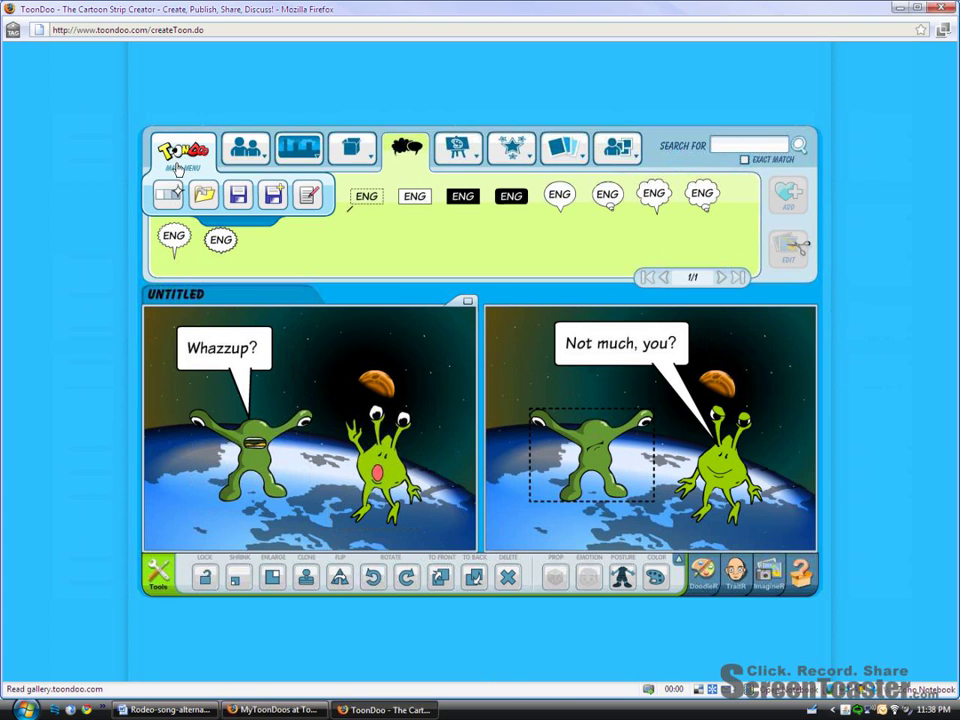